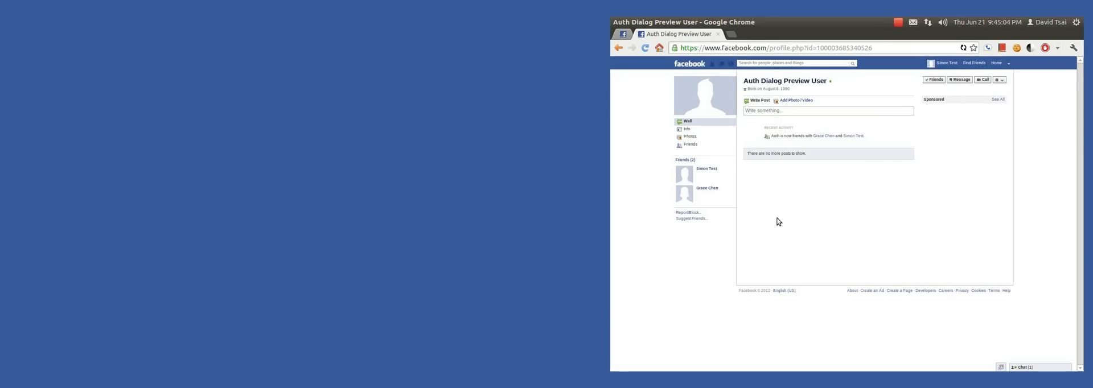
mouse_move(788, 214)
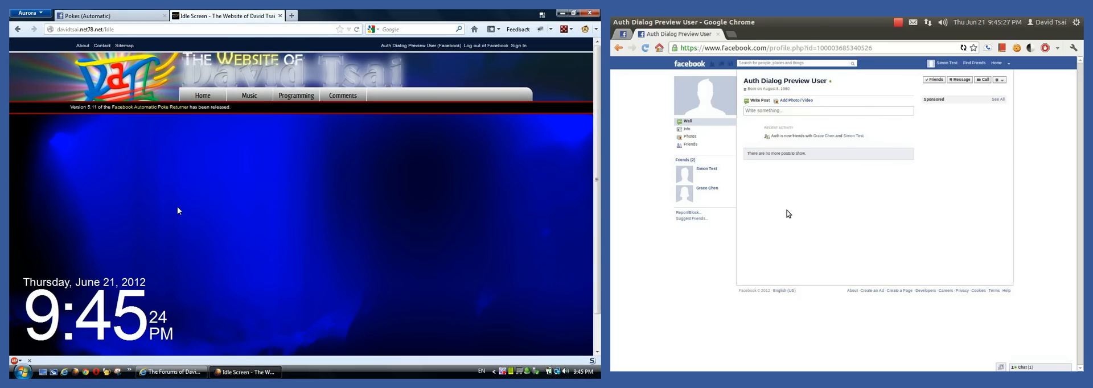
mouse_move(108, 15)
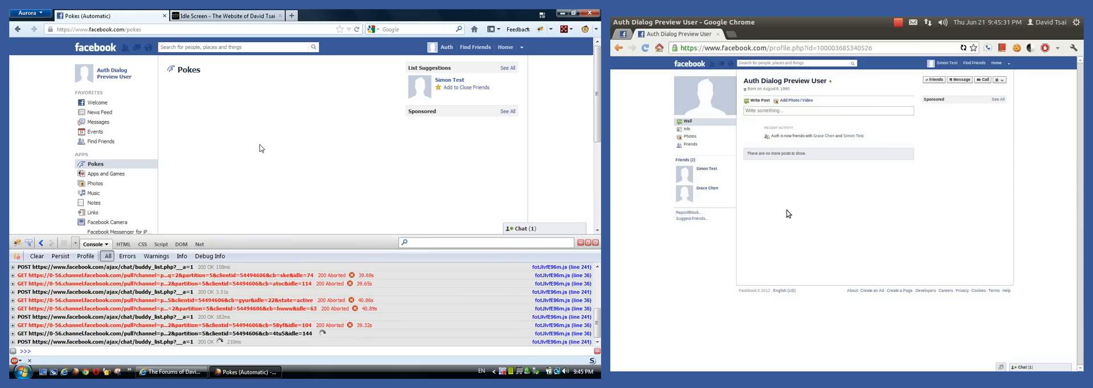
mouse_move(91, 74)
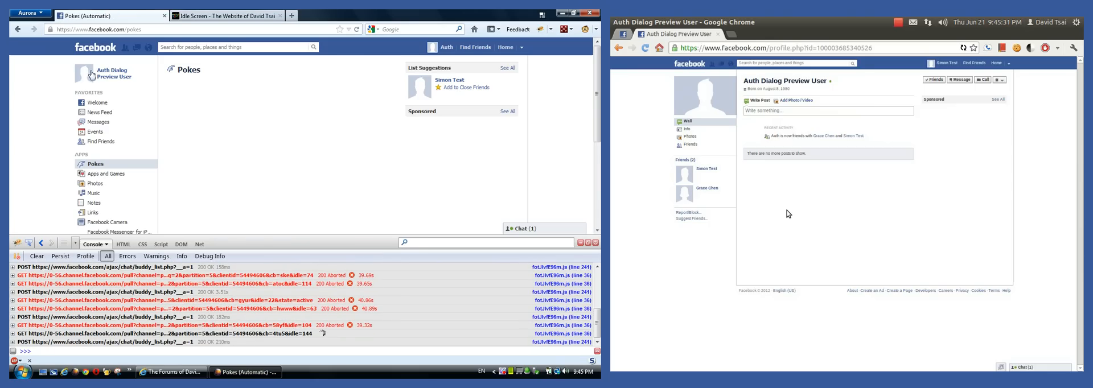
mouse_move(240, 141)
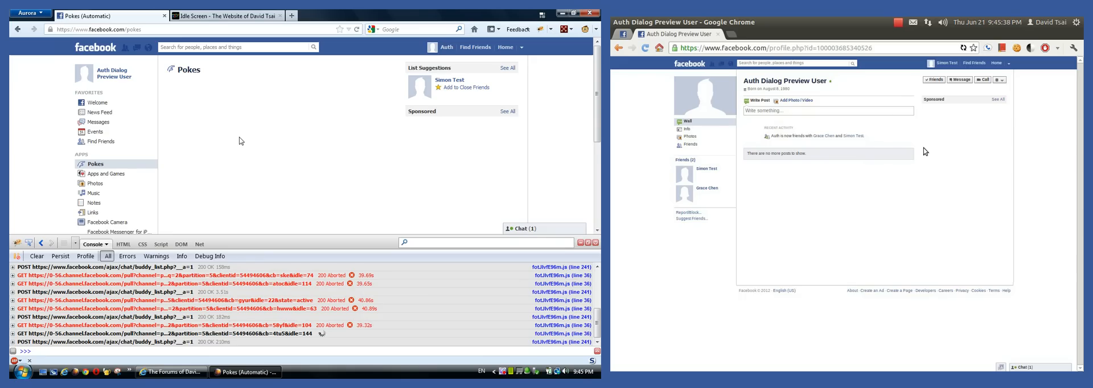
- Show the Facebook Pokes page with the Firebug Console panel logging requests beneath it
left_click(999, 80)
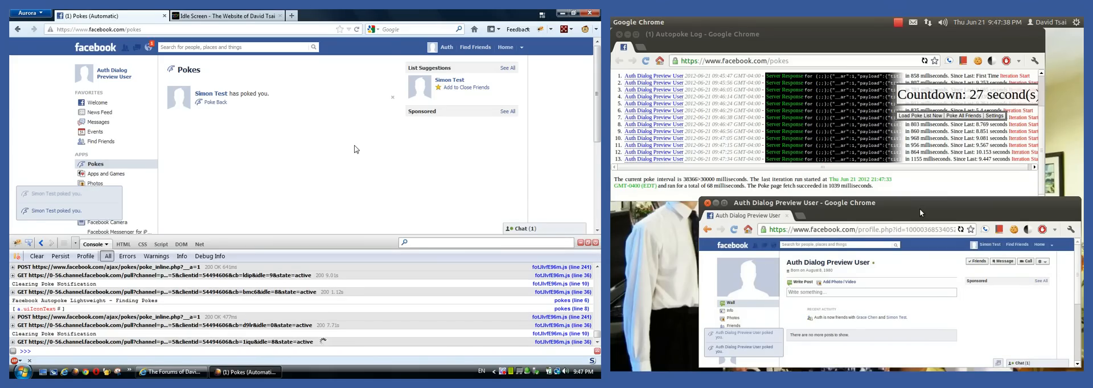
- Reload the Pokes page so Simon Test's poke shows as returned ('You poked Simon')
left_click(213, 103)
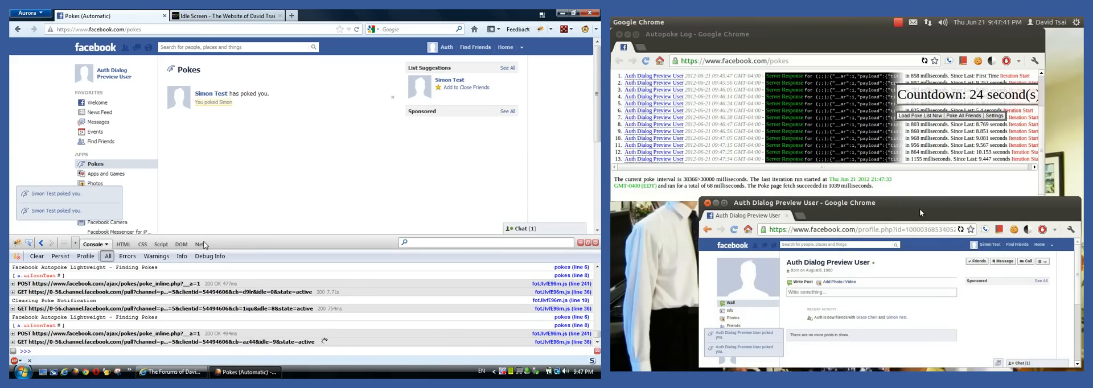
- Watch Simon Test's next poke get returned via the Firebug Net panel, then switch to the Idle Screen site
left_click(175, 244)
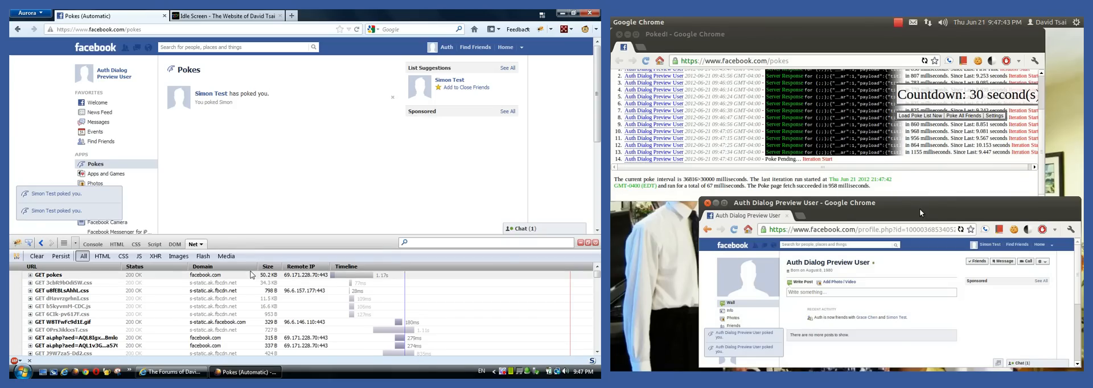
left_click(36, 256)
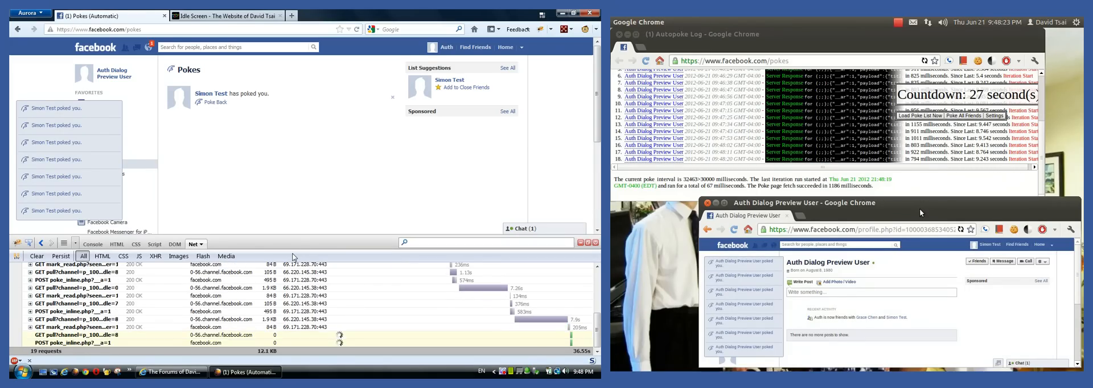
left_click(209, 101)
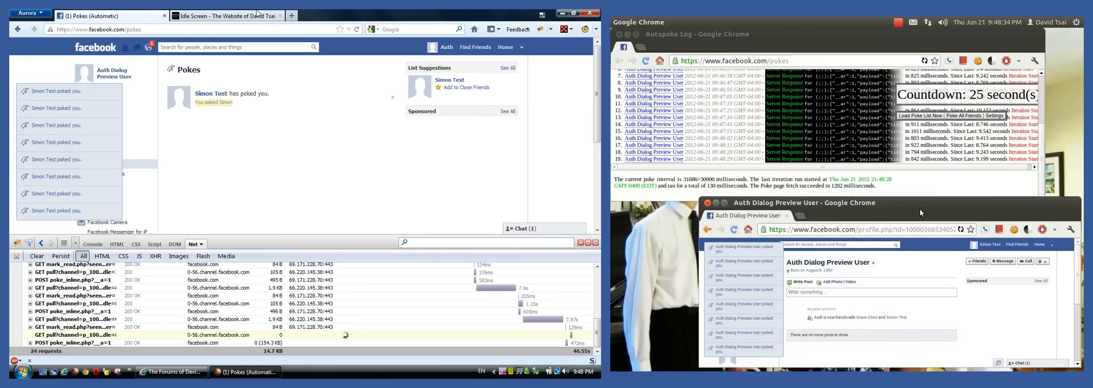
left_click(225, 14)
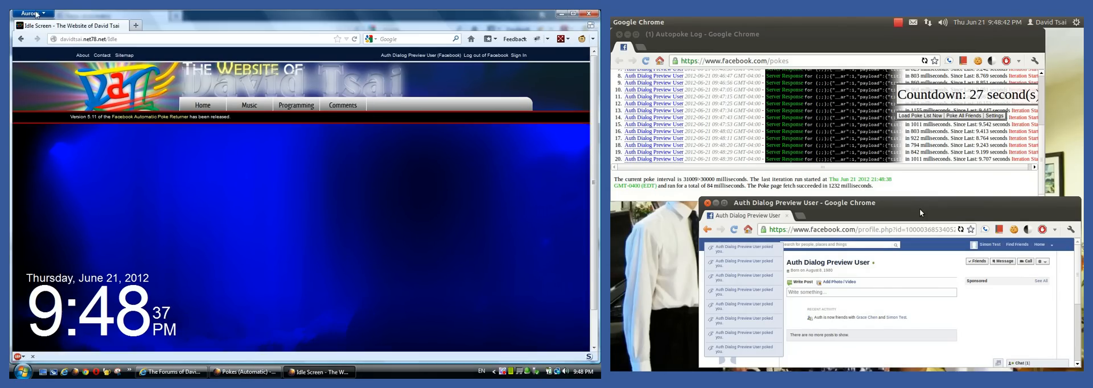
- Return to the Pokes (Automatic) page and open the author's website in a new Firefox window
left_click(244, 372)
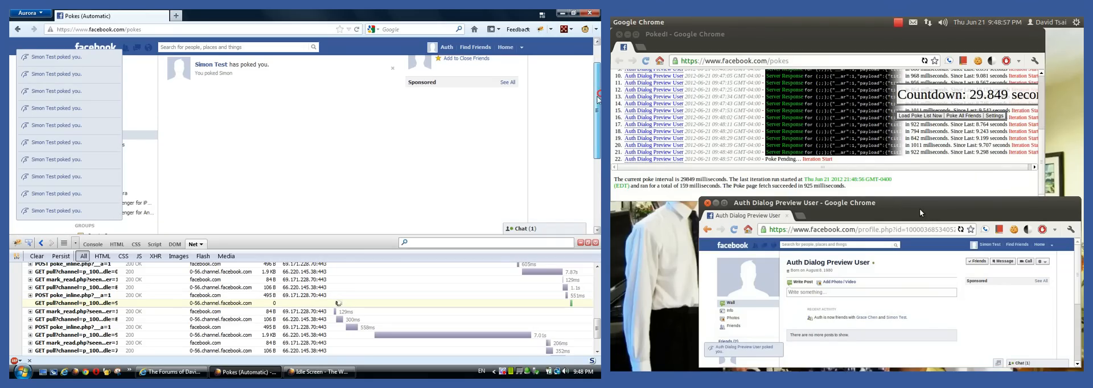
left_click(319, 372)
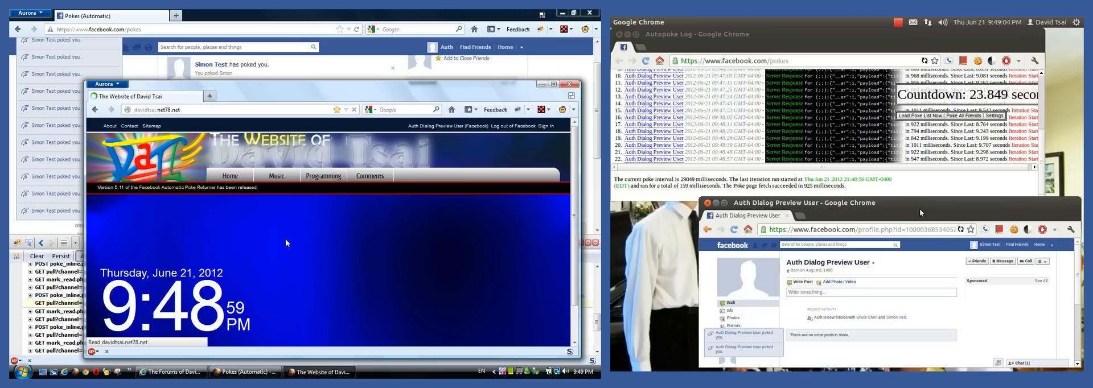
- Open Programming > Facebook Autopoke and follow the 'User Script Available' link to userscripts.org
left_click(229, 176)
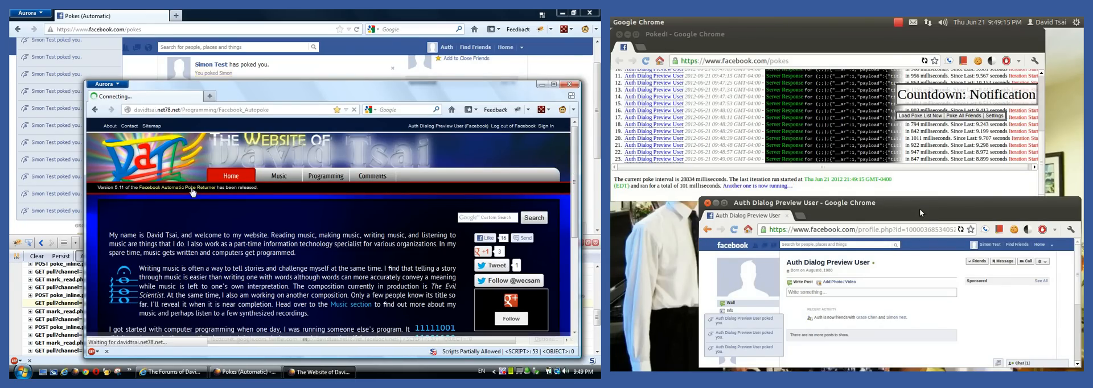
left_click(325, 175)
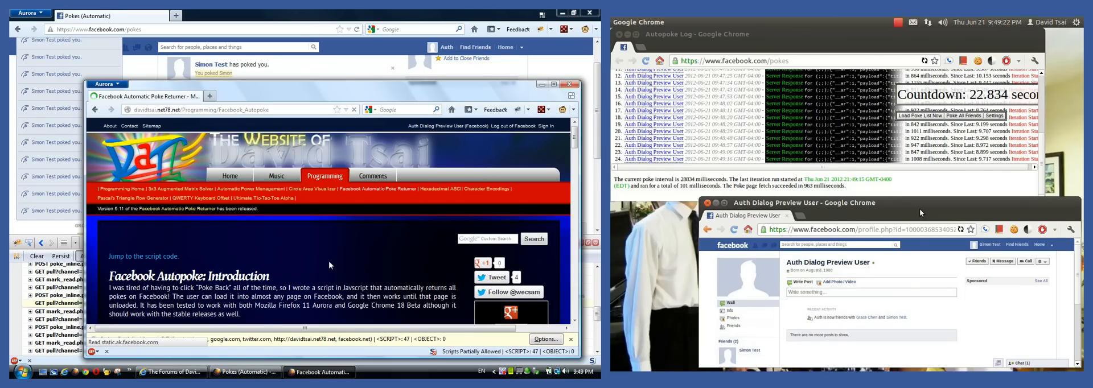
scroll("down", 3)
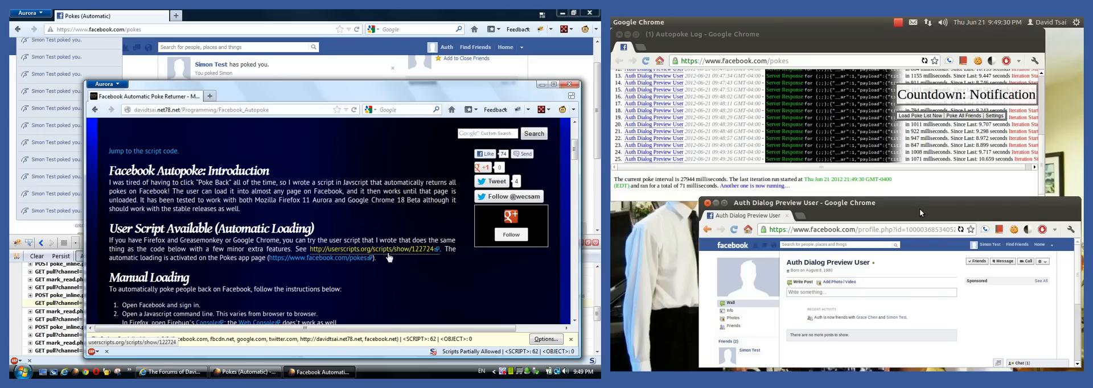
left_click(371, 249)
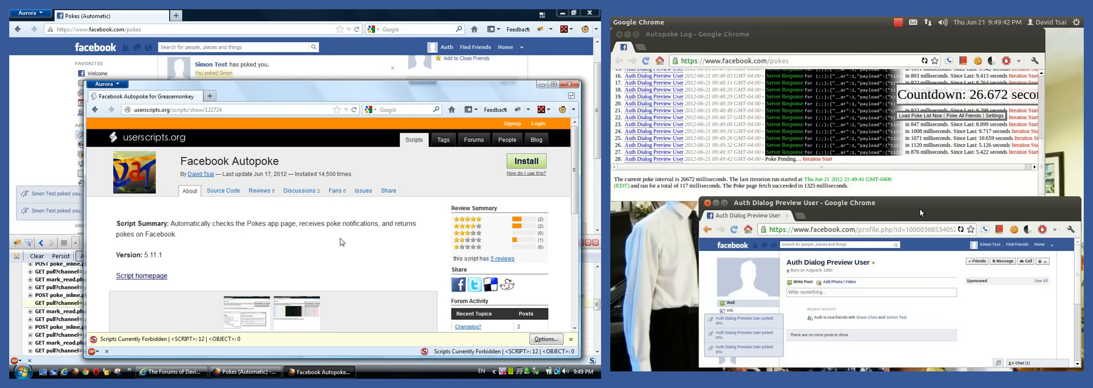
scroll("down", 3)
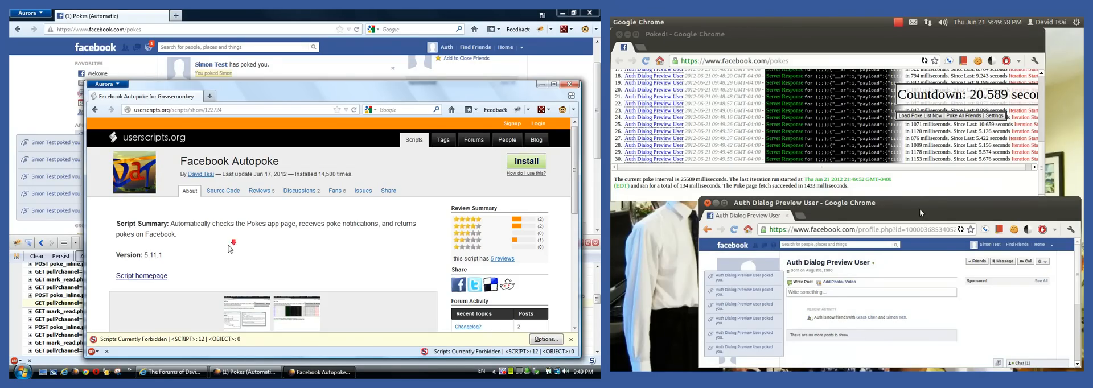
- Scroll down the userscripts.org page toward the Facebook Autopoke Lightweight script link
scroll("down", 3)
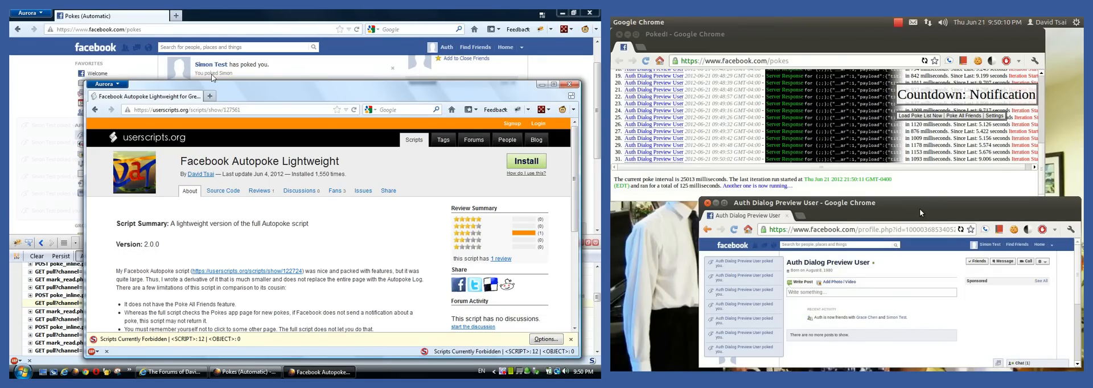
scroll("down", 3)
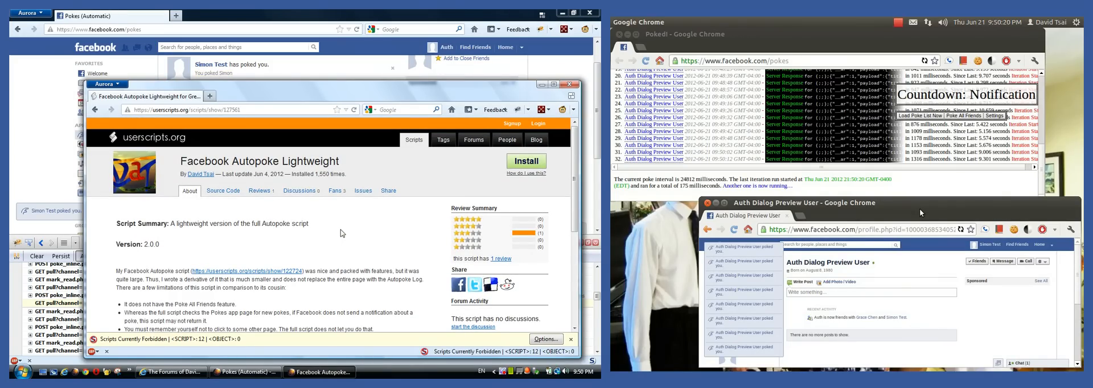
scroll("down", 3)
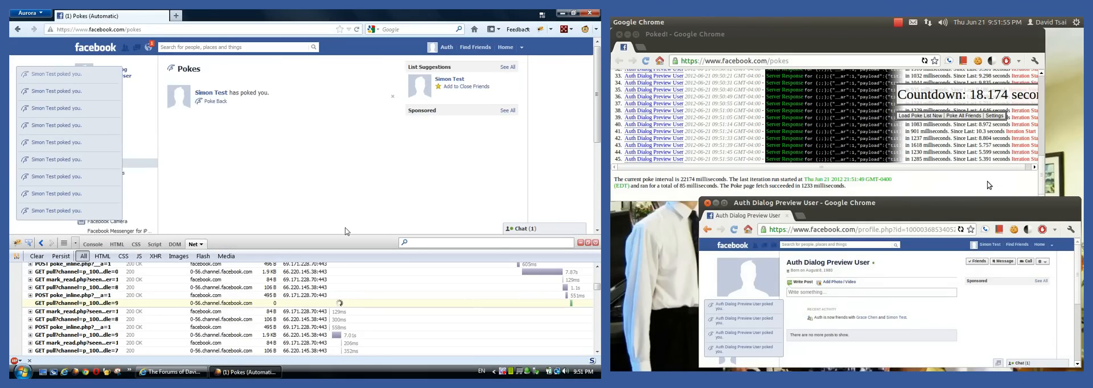
- Show the Firebug Console logging Autopoke Lightweight's poke-finding and notification-clearing messages
left_click(216, 102)
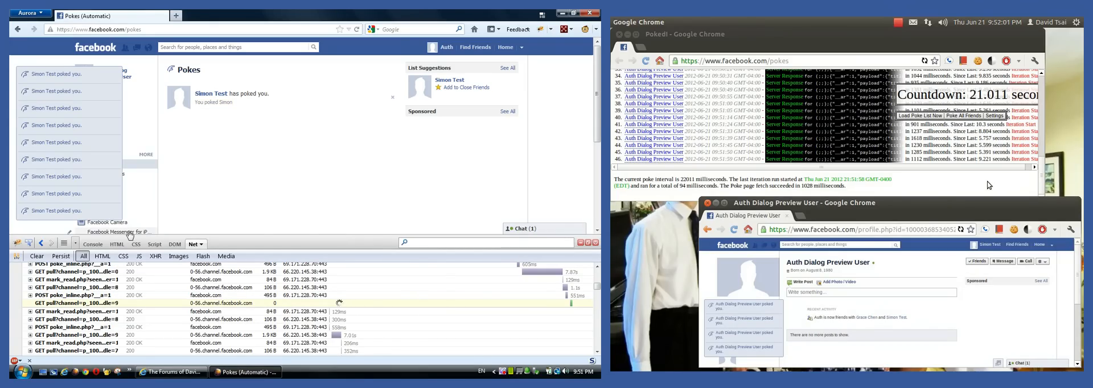
left_click(94, 244)
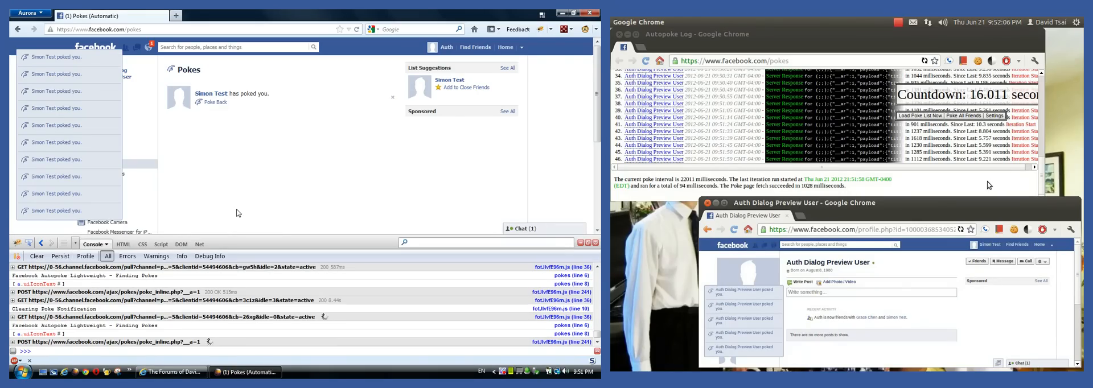
left_click(213, 103)
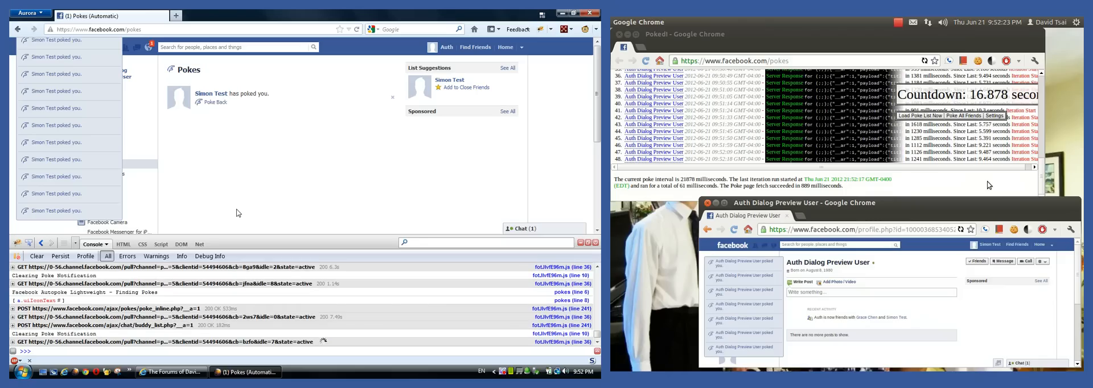
left_click(213, 101)
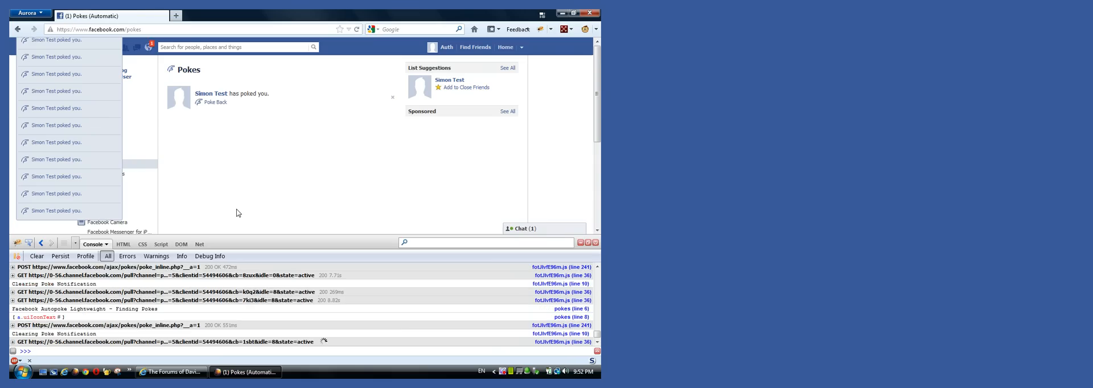
left_click(214, 101)
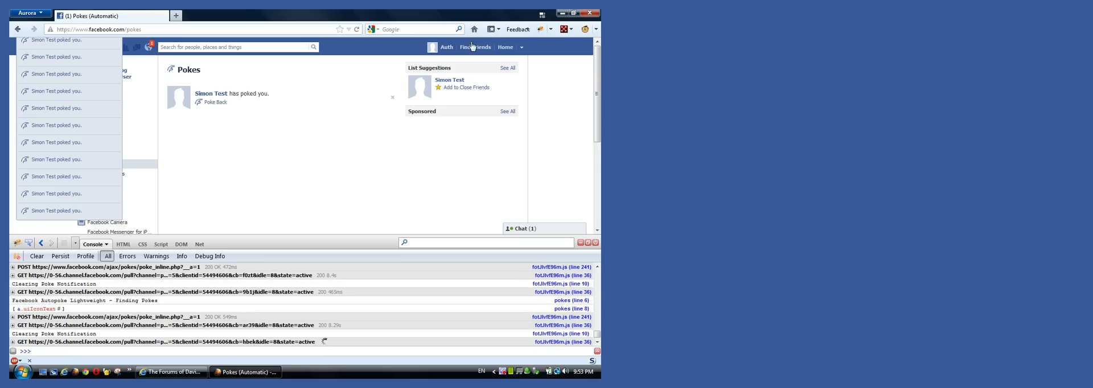
- Log out of Facebook from the account dropdown and close the Firefox window
left_click(520, 47)
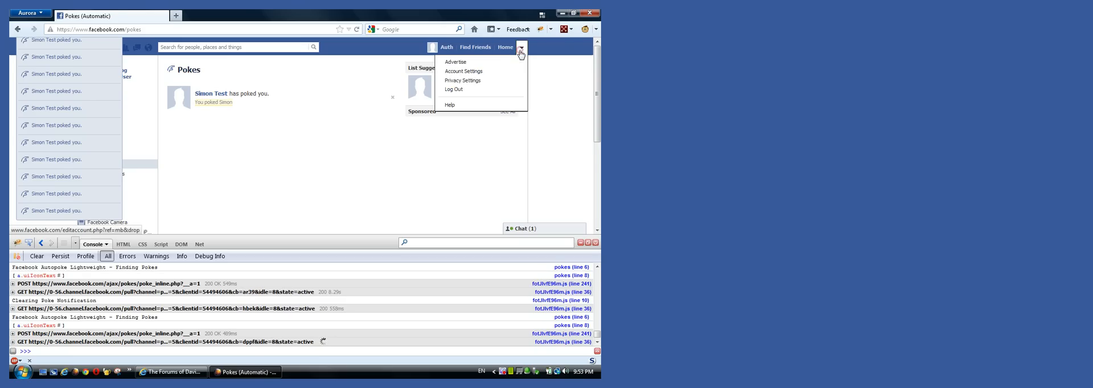
left_click(455, 89)
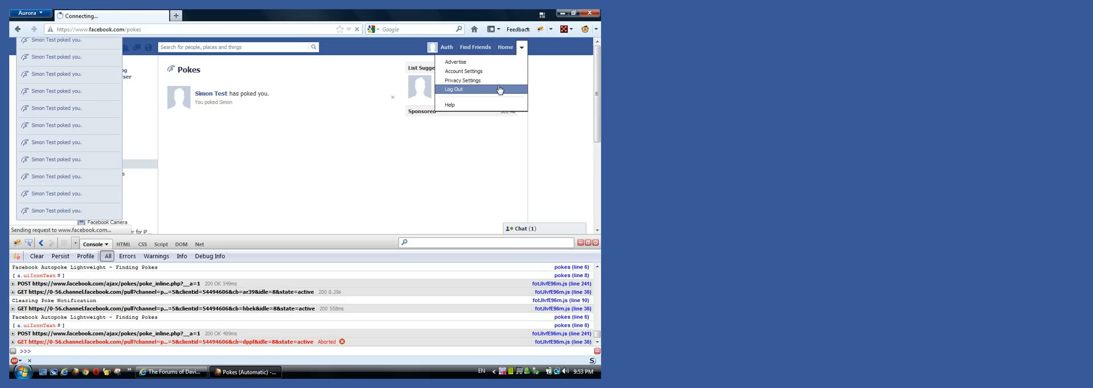
left_click(452, 89)
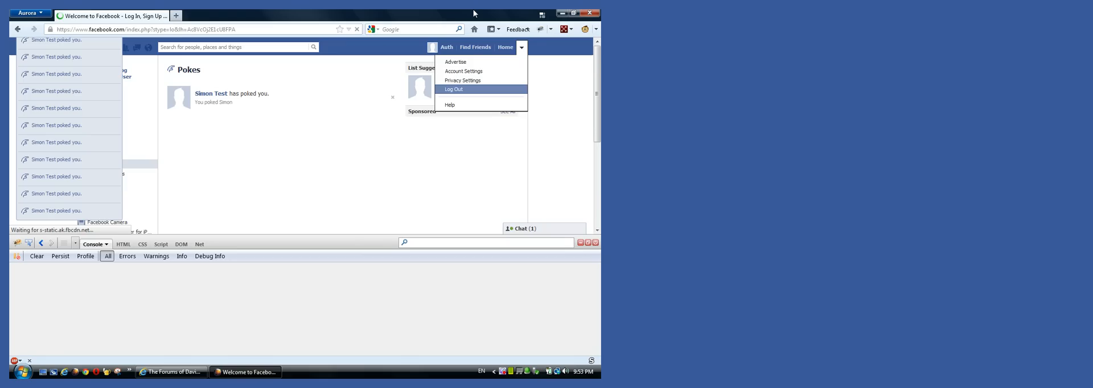
left_click(454, 89)
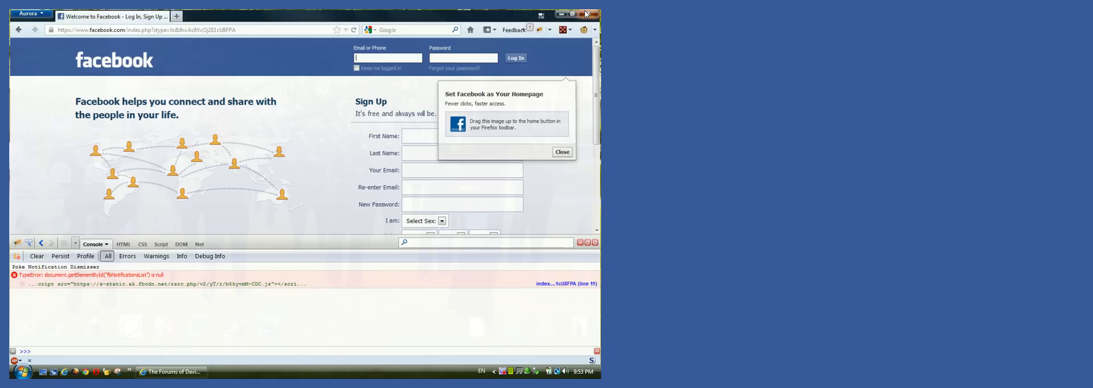
left_click(564, 14)
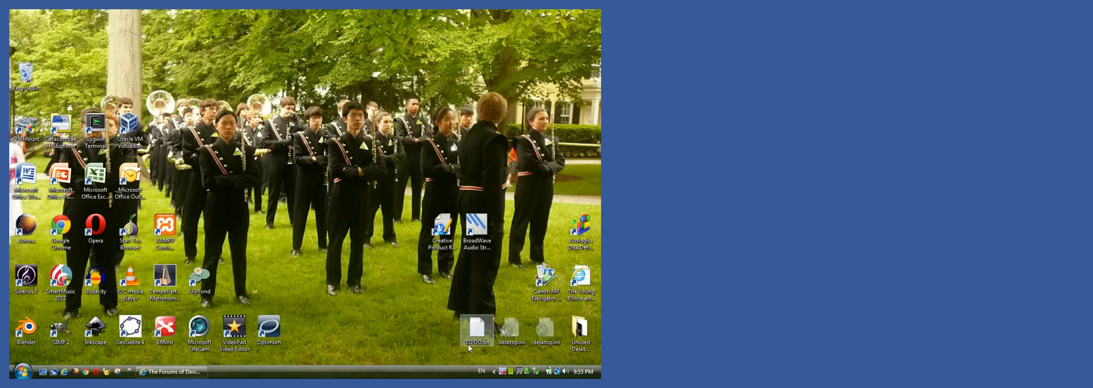